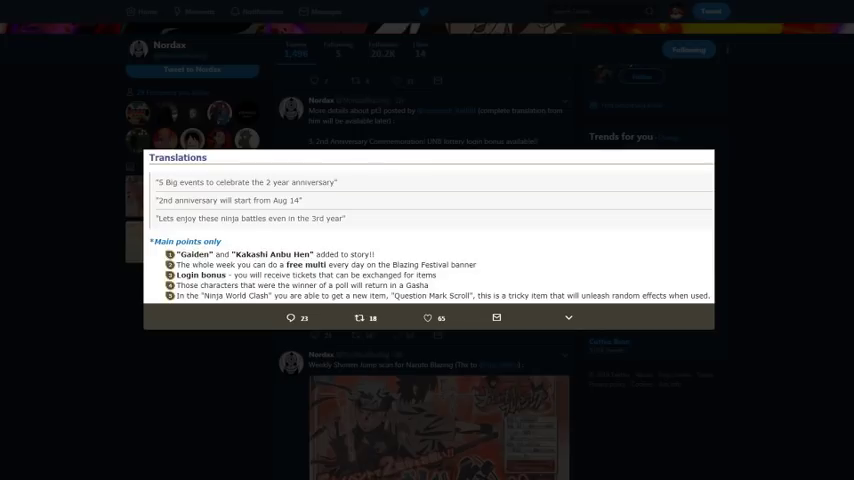
mouse_move(172, 436)
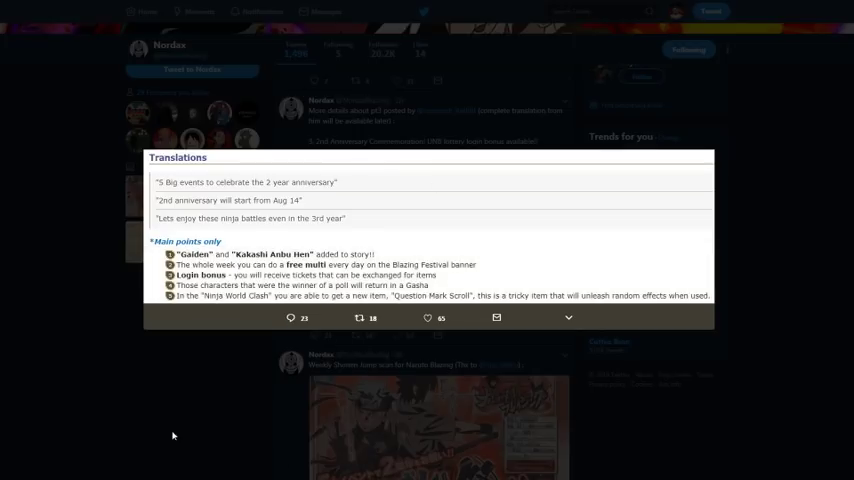